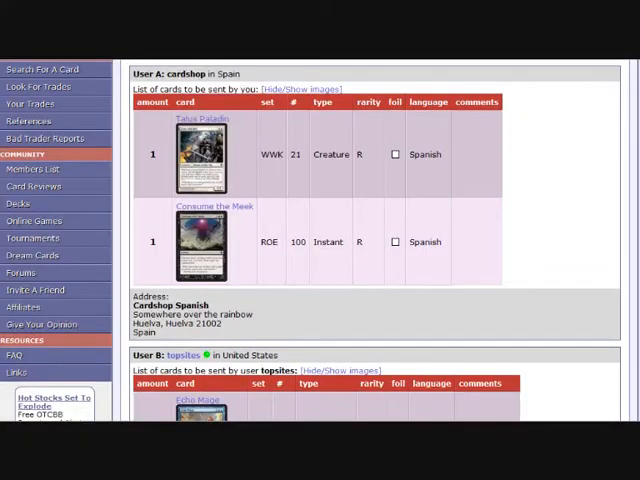
# Scroll through trade 42257's accepted details: cardshop, cards each trader sends, shipping address.
pyautogui.scroll(-3)
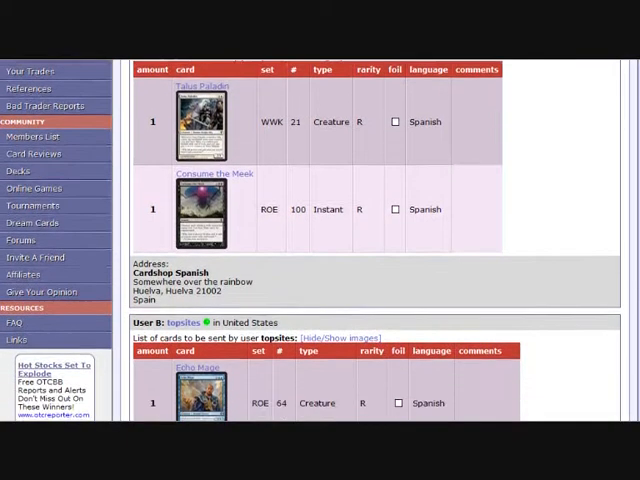
pyautogui.scroll(-3)
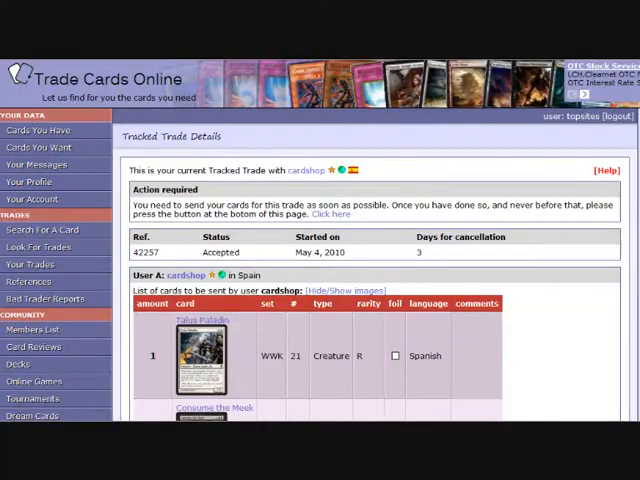
# Enter tracking code 'CD' in the Action box and confirm with Cards Delivered.
pyautogui.scroll(-3)
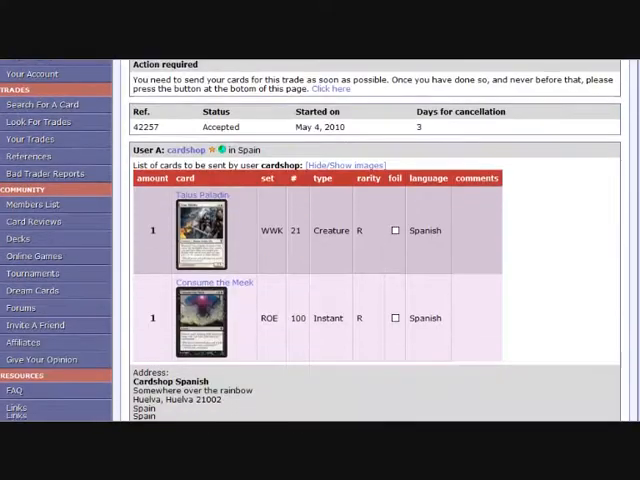
pyautogui.scroll(-3)
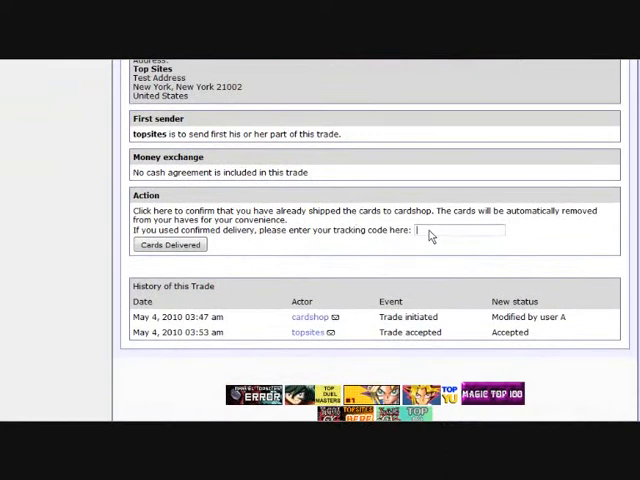
pyautogui.write('CD 32415675')
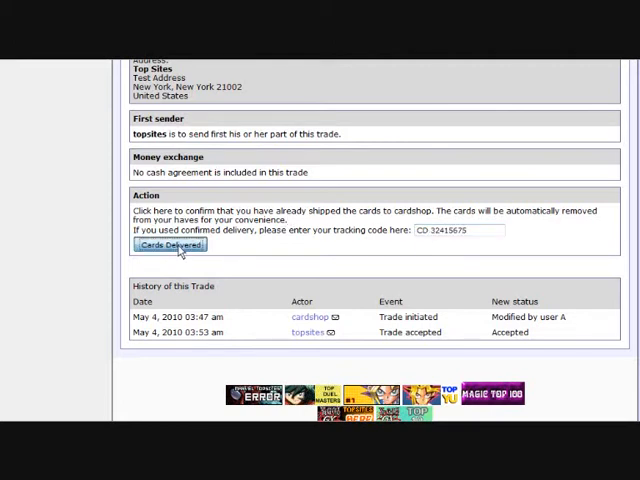
pyautogui.click(169, 245)
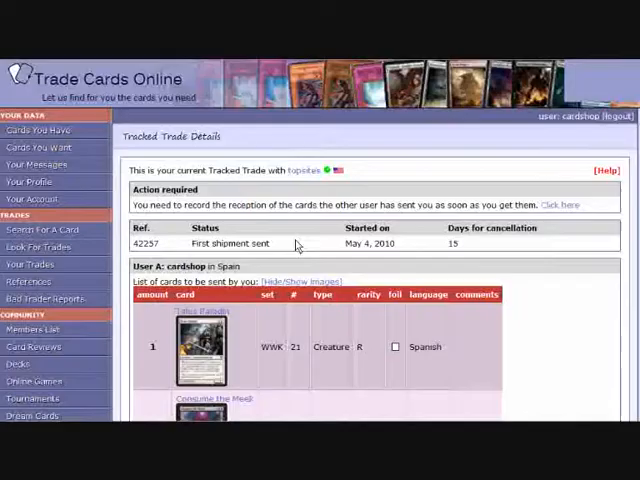
pyautogui.scroll(-3)
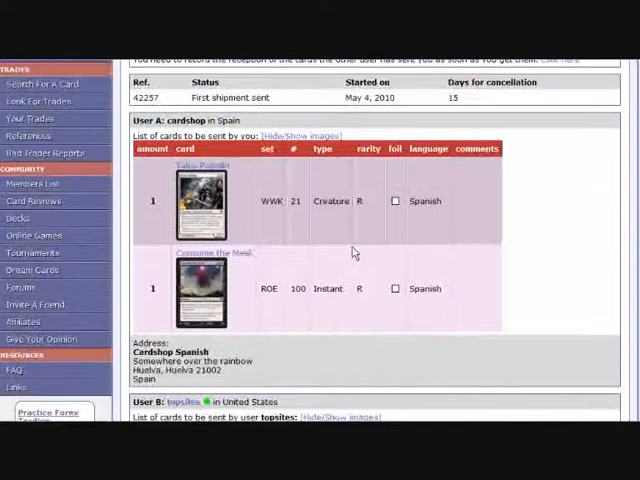
pyautogui.scroll(-3)
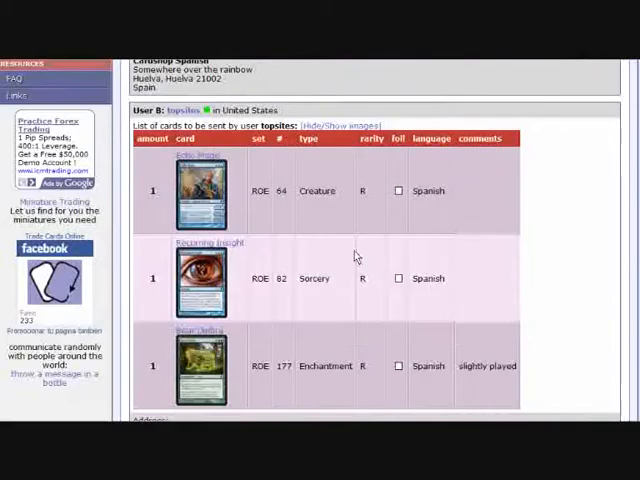
pyautogui.scroll(3)
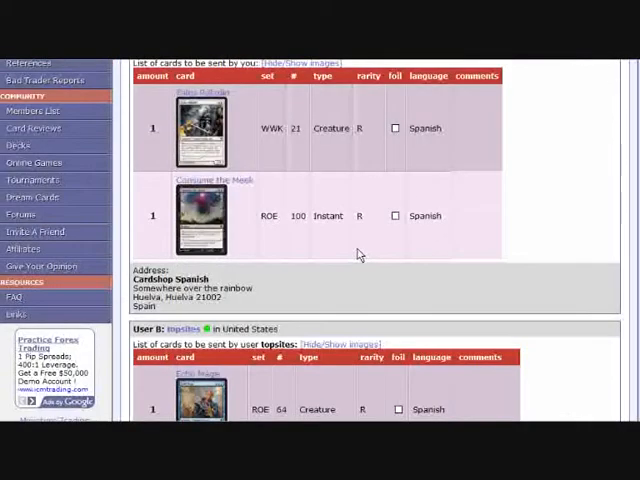
pyautogui.moveTo(480, 312)
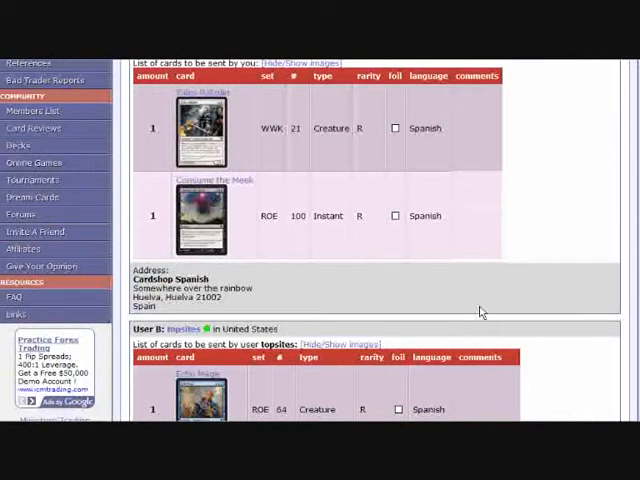